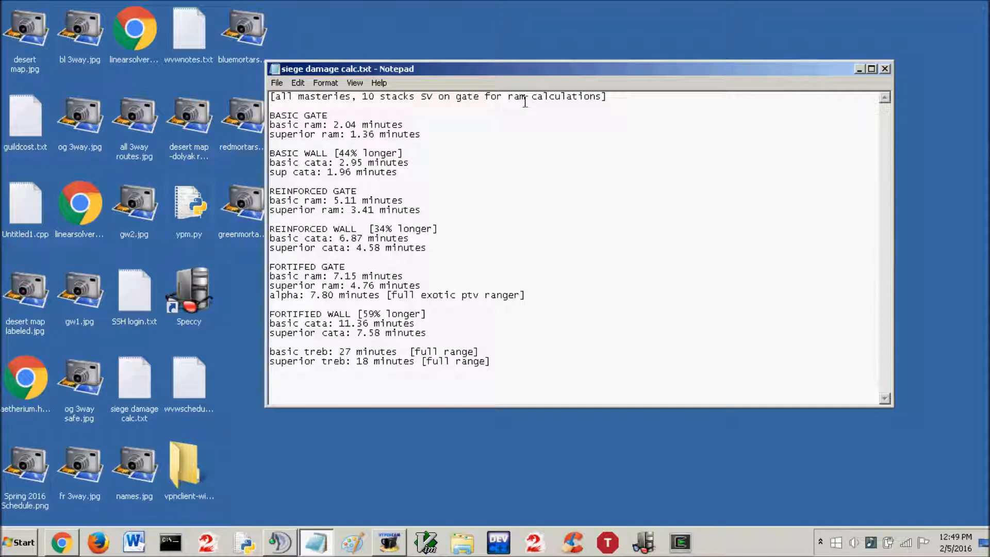
mouse_move(446, 324)
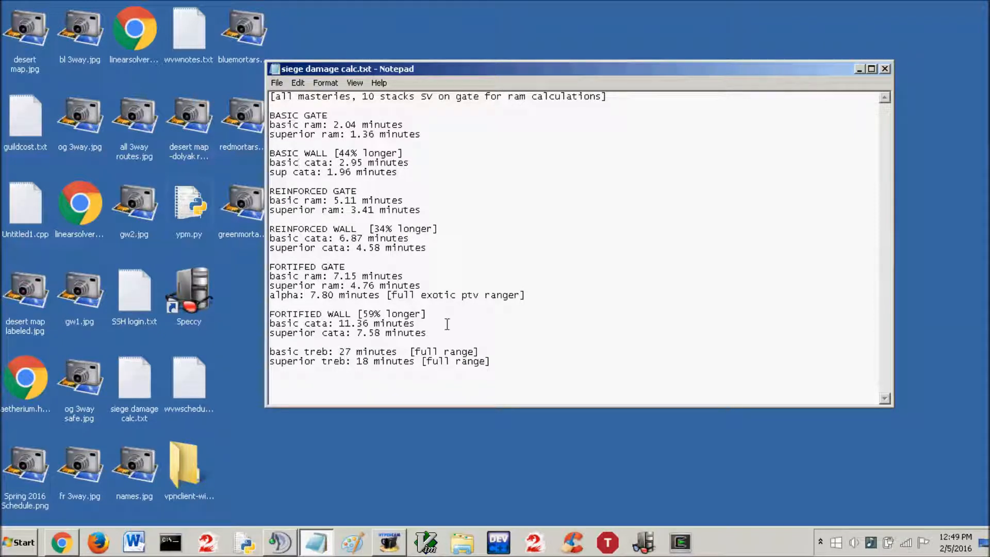
mouse_move(328, 175)
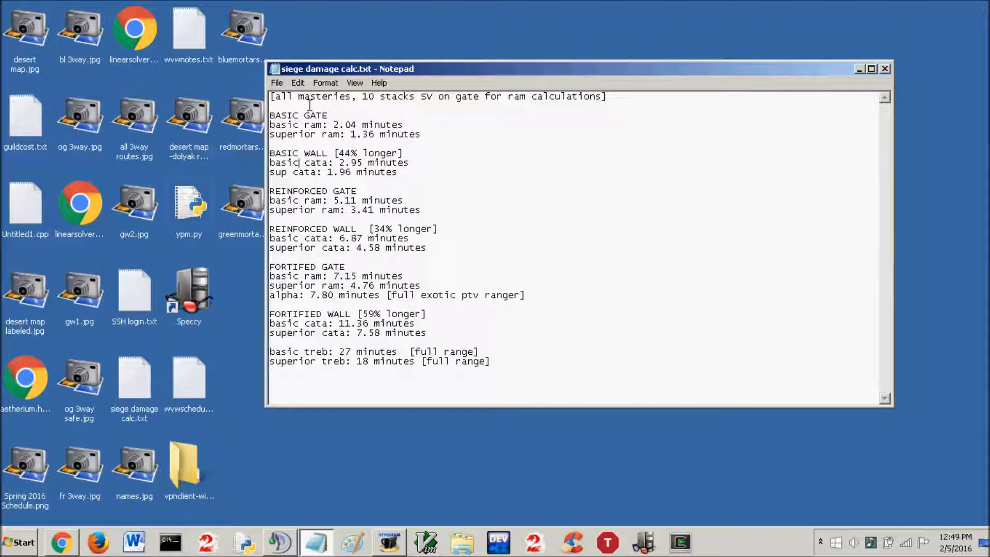
mouse_move(321, 145)
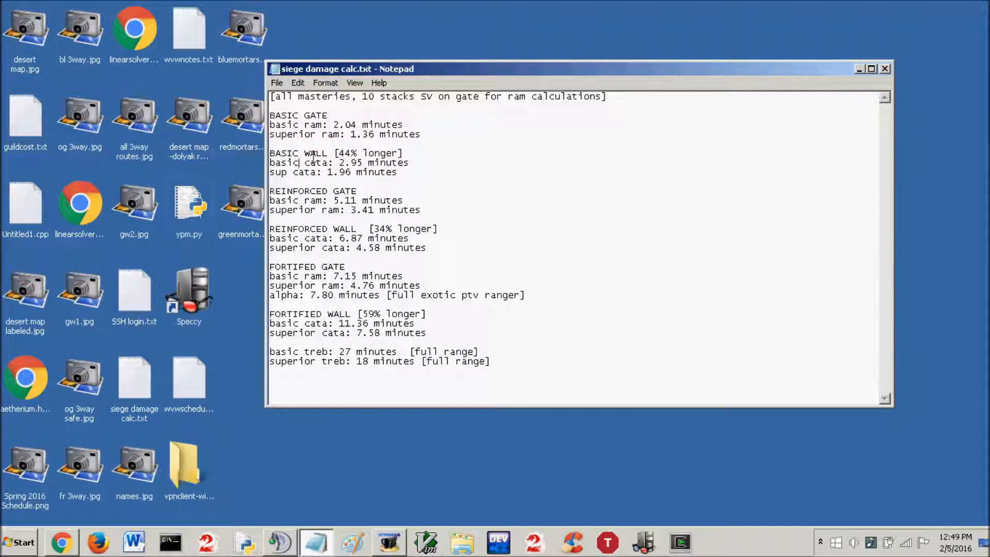
Highlight 'basic', the FORTIFIED GATE alpha time, then the header's '10 stacks SV' assumption
double_click(293, 163)
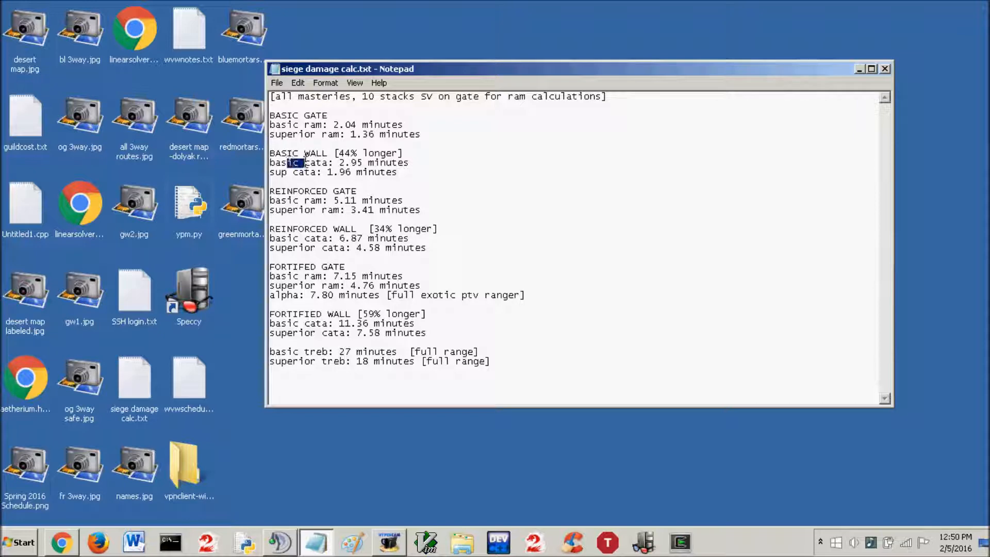
double_click(284, 352)
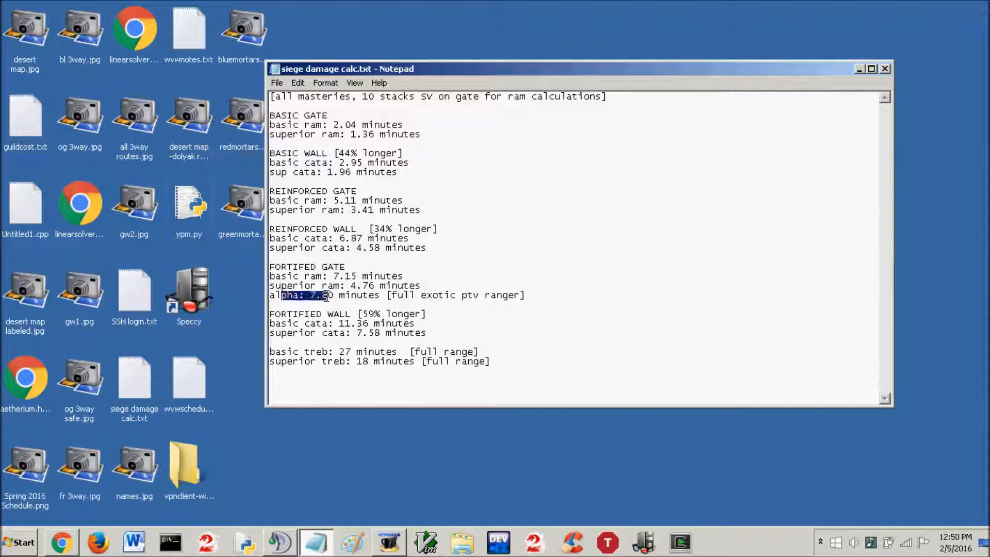
left_click(377, 149)
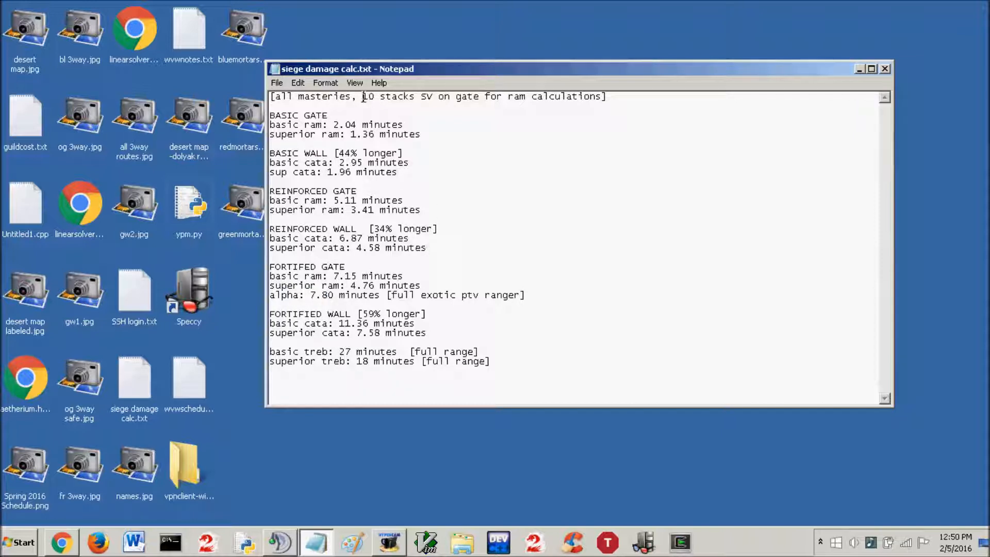
left_click_drag(363, 96, 486, 95)
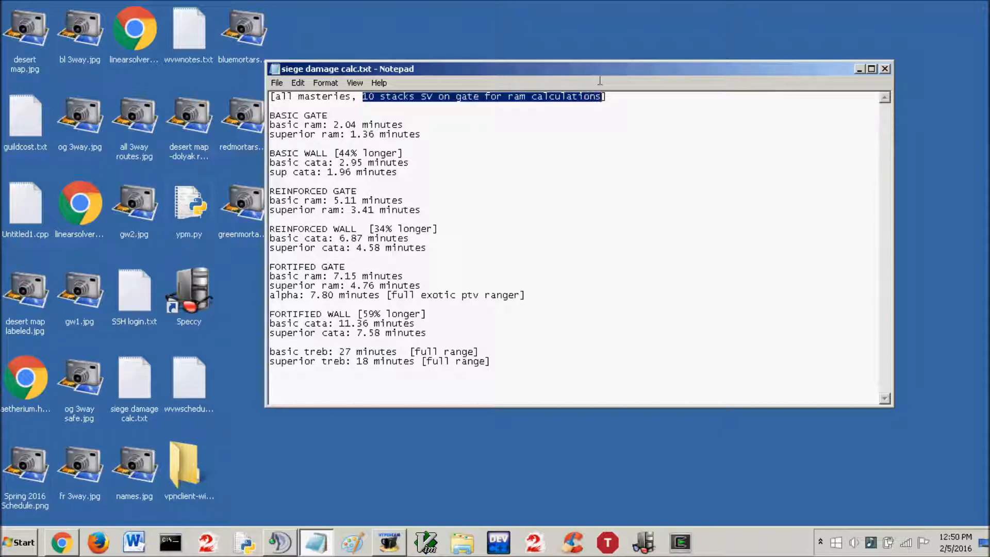
mouse_move(522, 126)
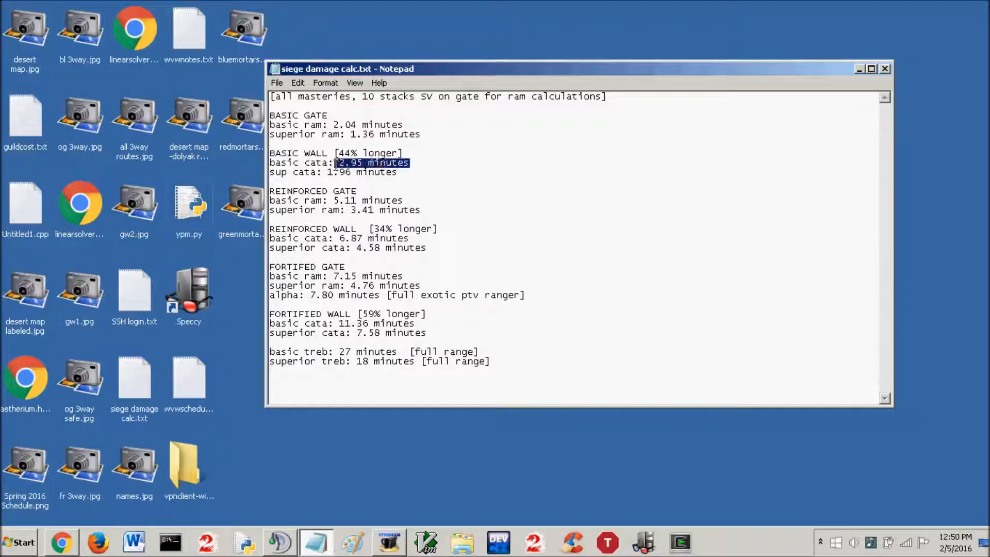
left_click(401, 172)
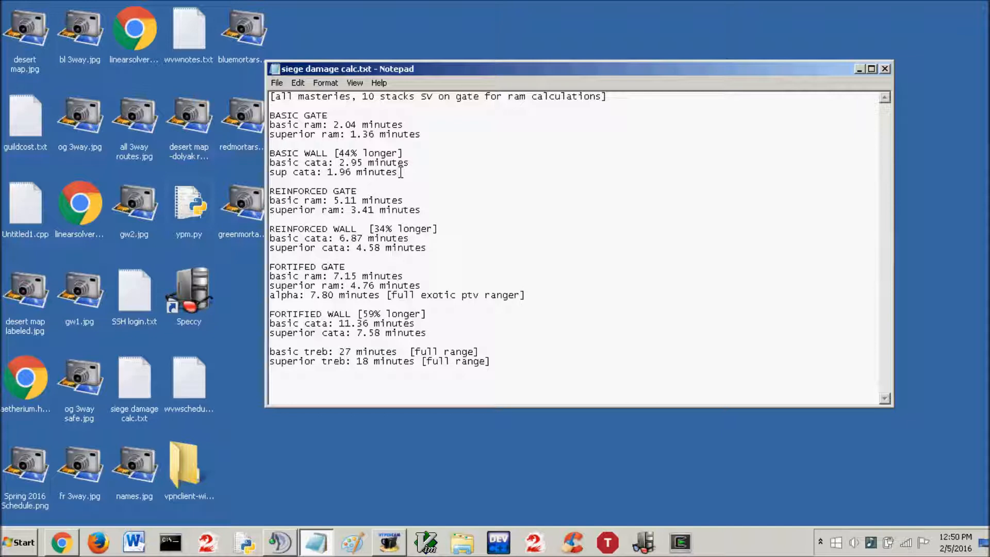
left_click_drag(332, 153, 404, 153)
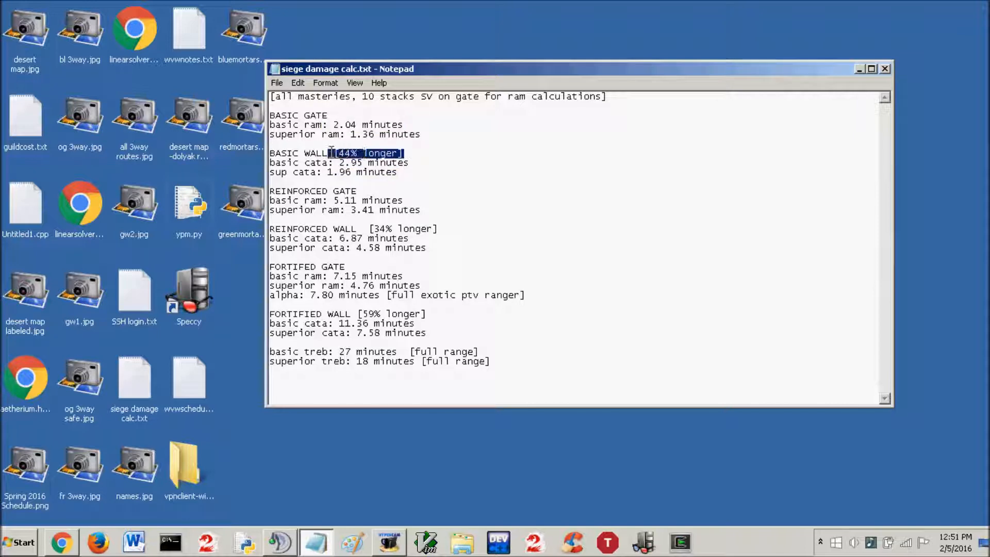
left_click(402, 172)
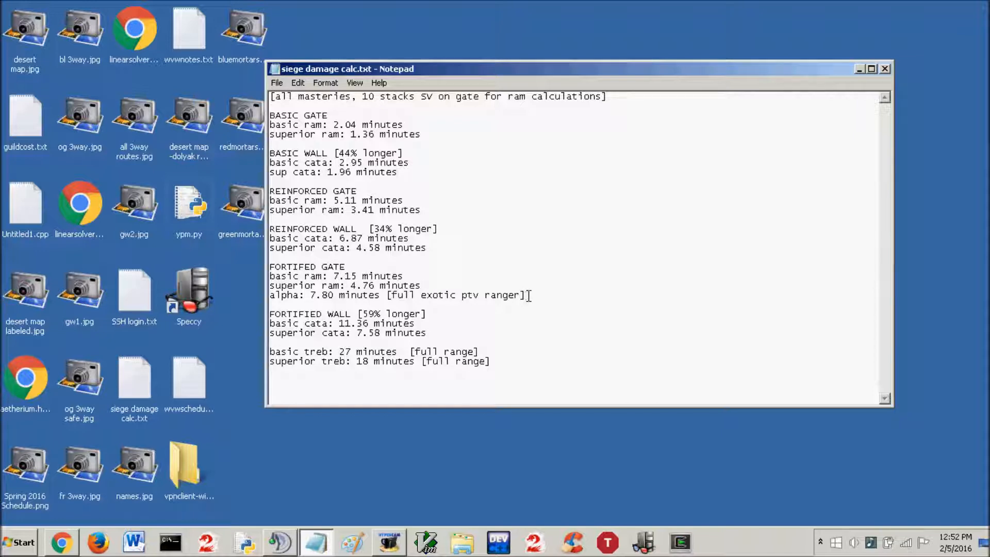
Select the superior cata label under FORTIFIED WALL, then 'basic treb: 27 minutes'
left_click_drag(303, 295, 527, 295)
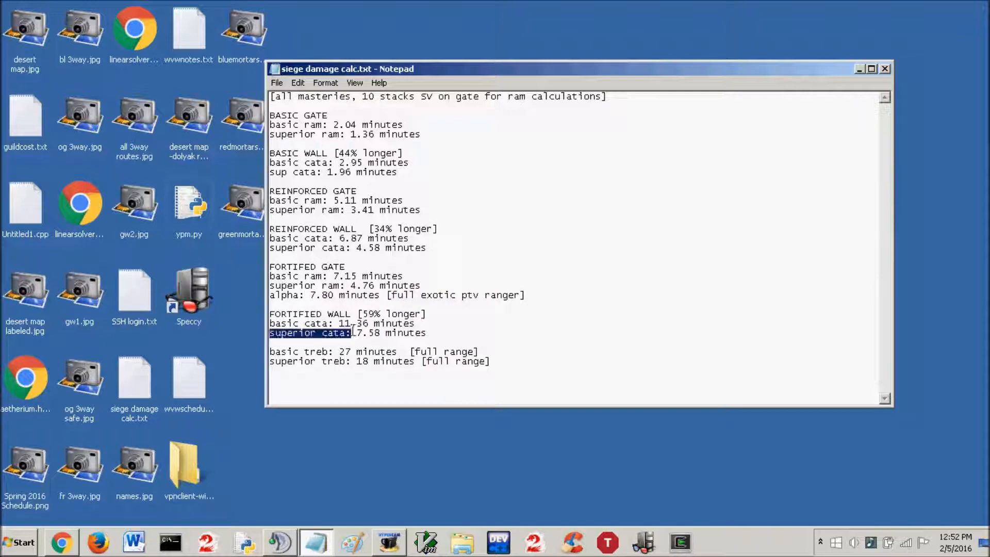
left_click_drag(322, 323, 414, 324)
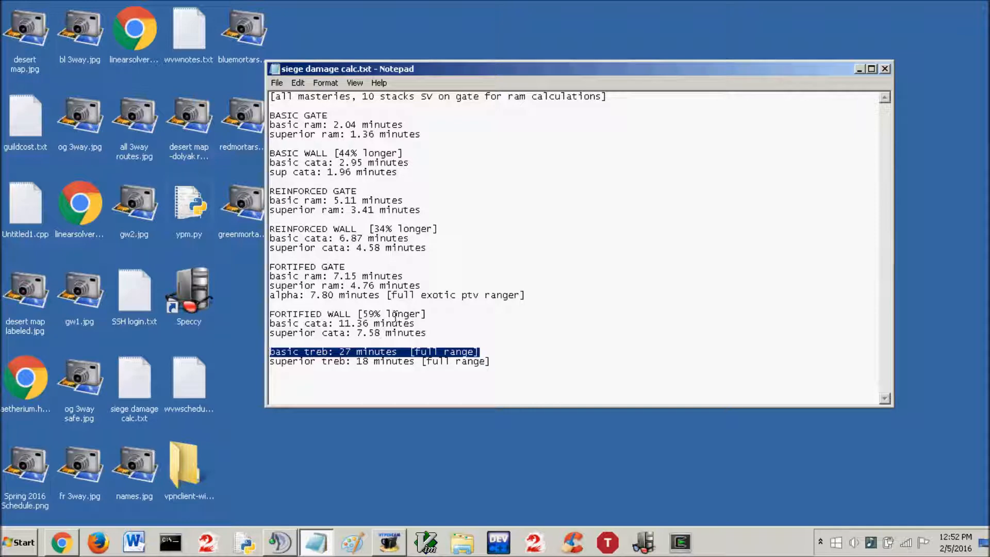
Clear the selection and highlight the 2.95 minutes basic cata time under BASIC WALL
left_click(429, 314)
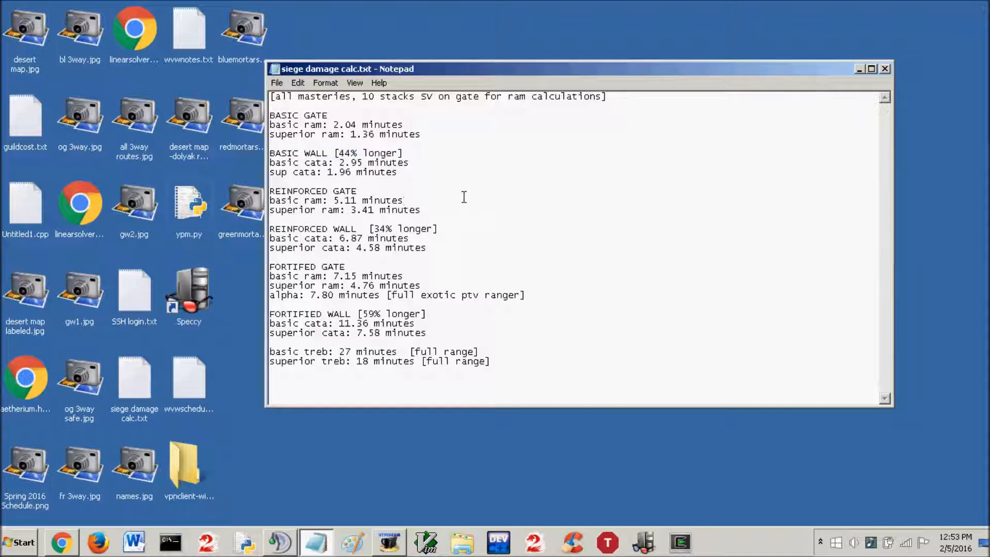
double_click(415, 228)
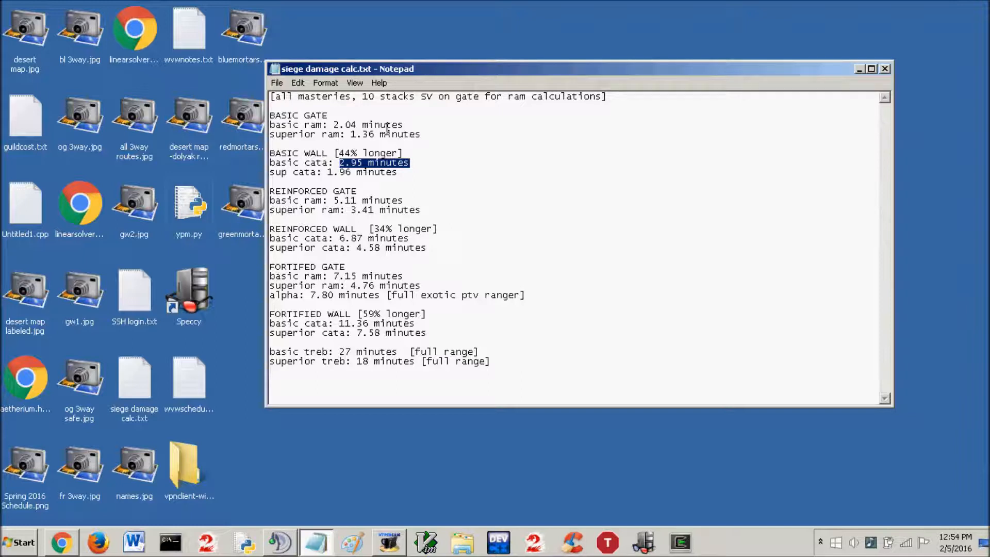
mouse_move(422, 319)
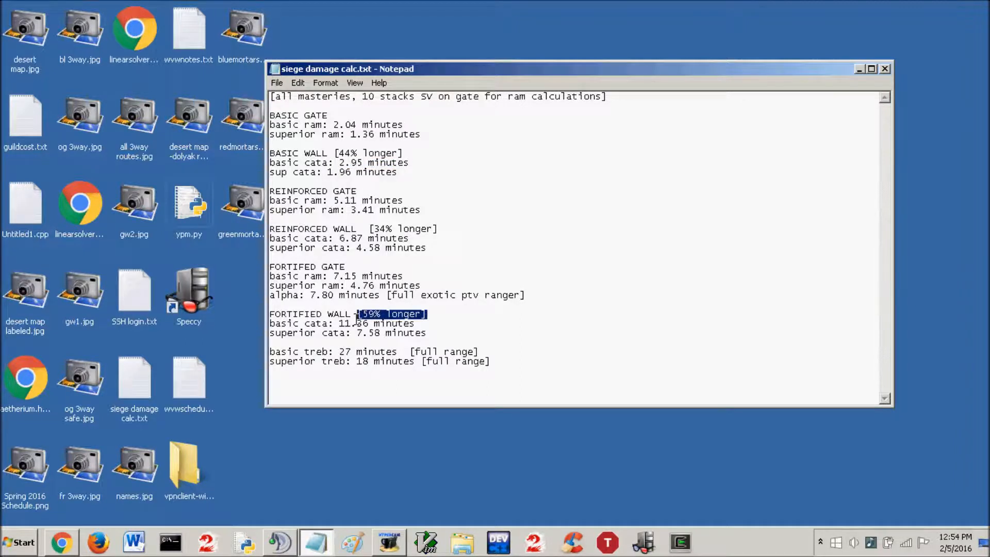
Select the '[59% longer]' FORTIFIED WALL line, then the '36' in 11.36 minutes
left_click(421, 323)
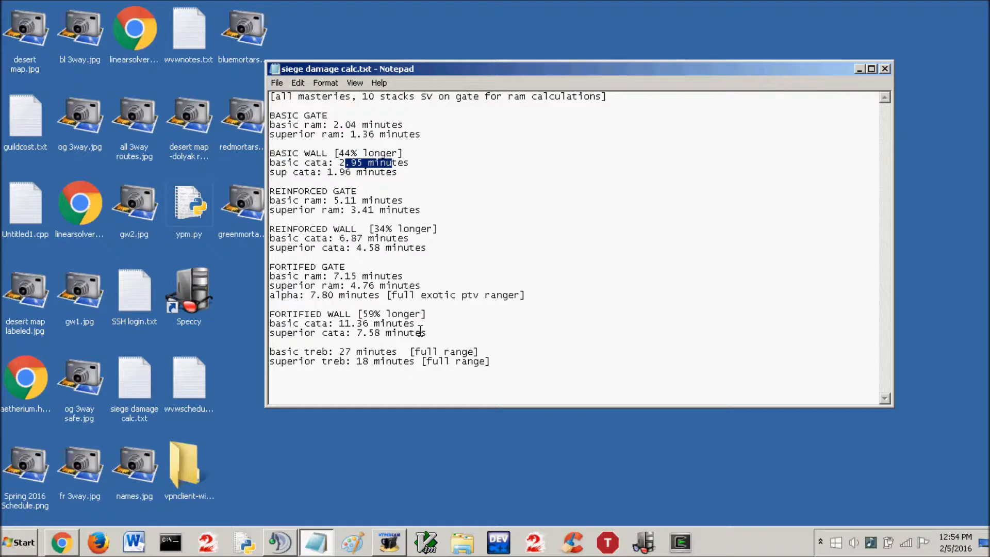
triple_click(347, 314)
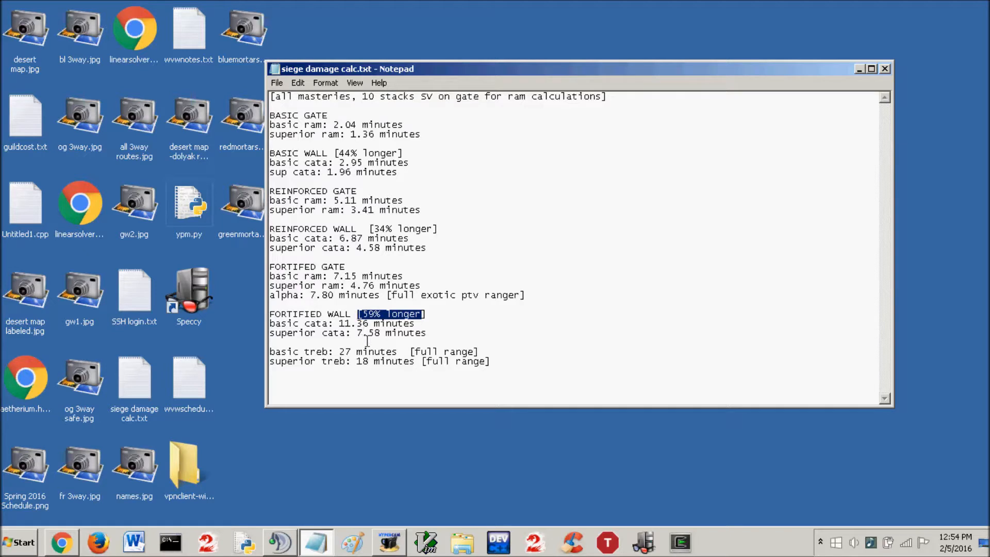
double_click(360, 323)
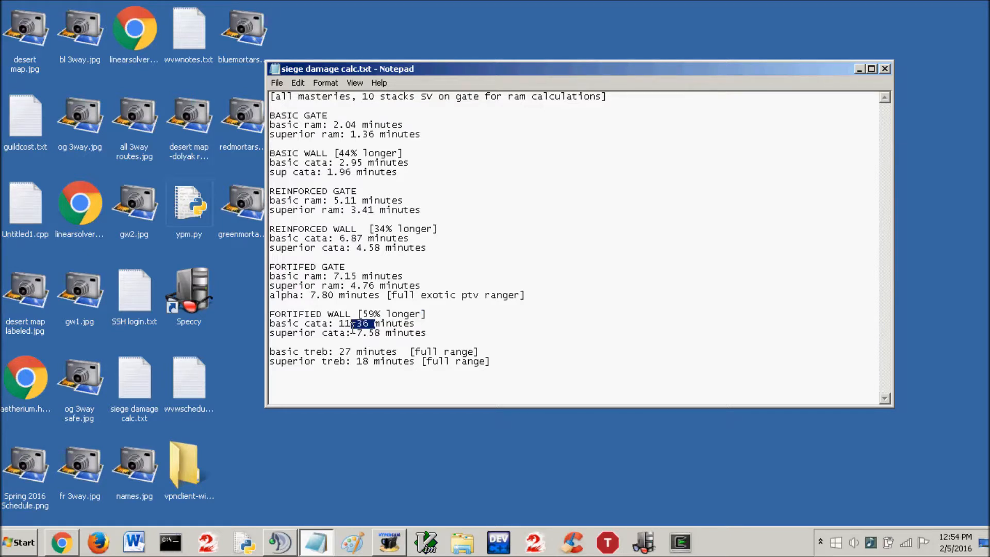